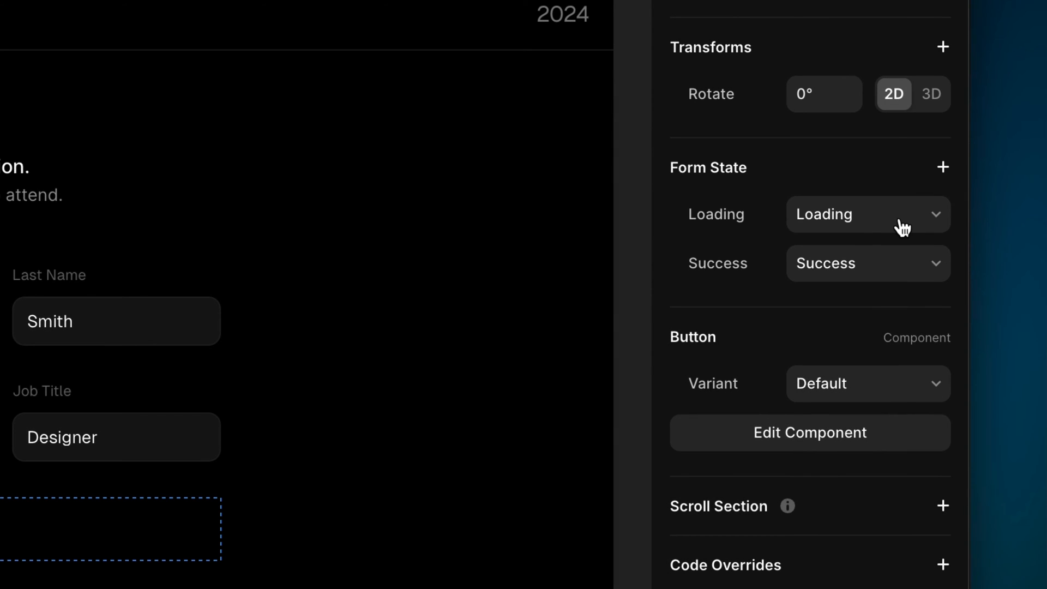
- Map form state Loading to the Loading variant and Success to the Success variant, then preview
{"action": "left_click", "coordinate": [868, 214]}
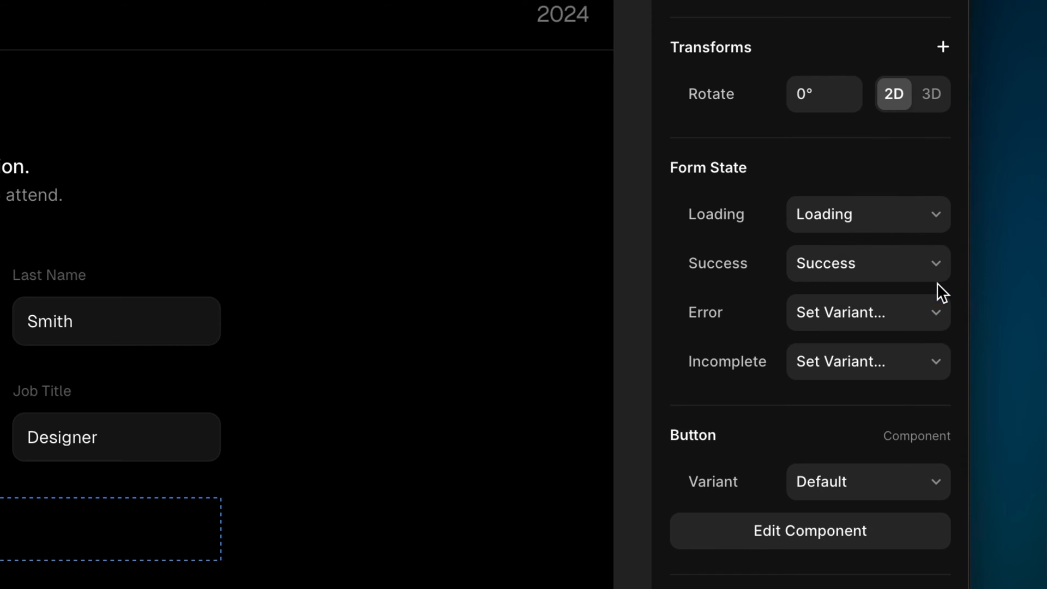
{"action": "left_click", "coordinate": [867, 361]}
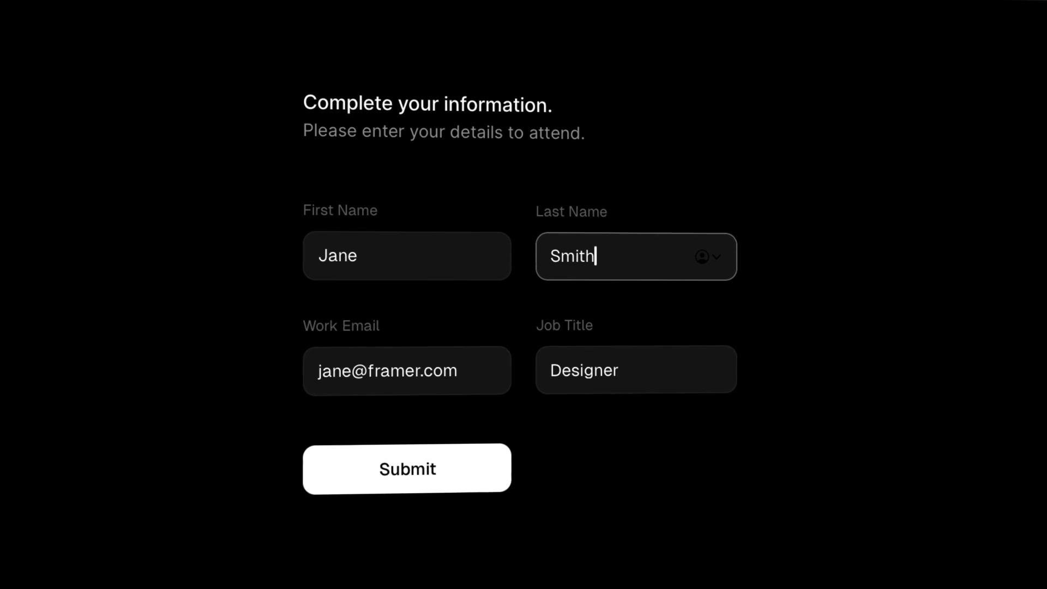
{"action": "left_click", "coordinate": [405, 467]}
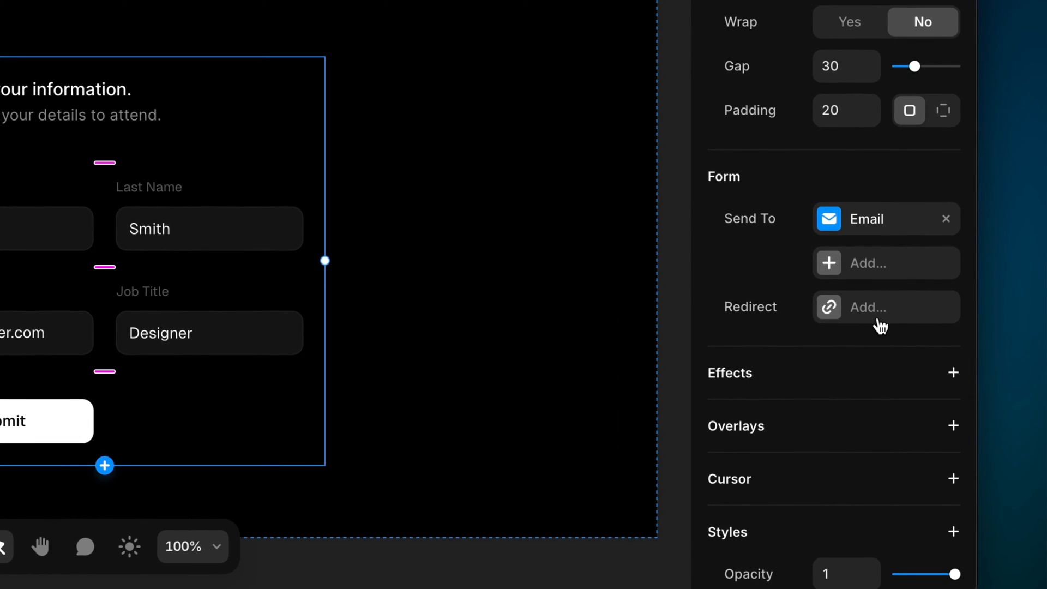
- Add a redirect linking successful submissions to the /redirect page
{"action": "left_click", "coordinate": [868, 307]}
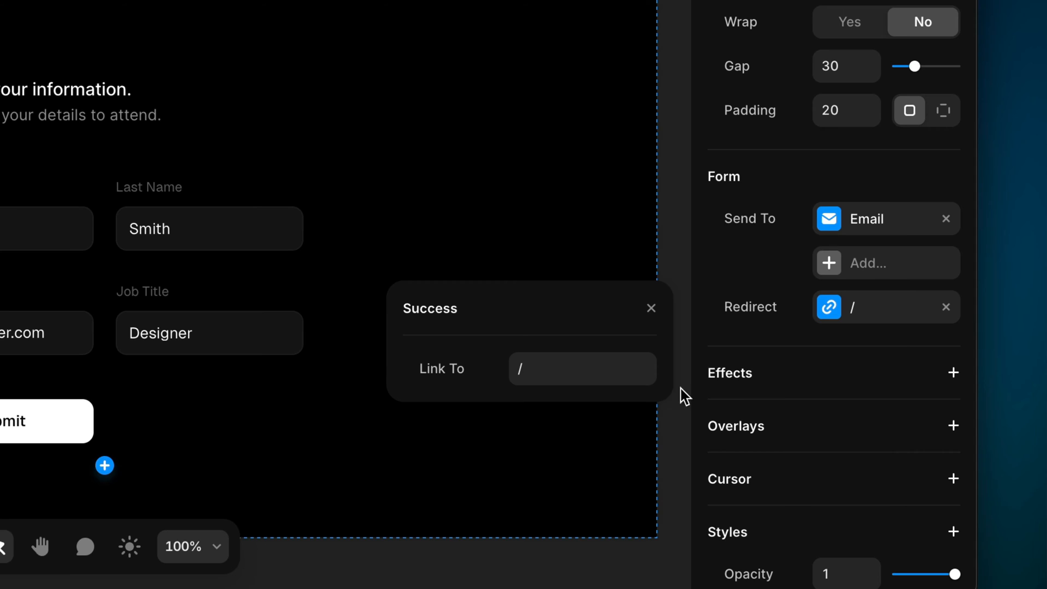
{"action": "left_click", "coordinate": [582, 369]}
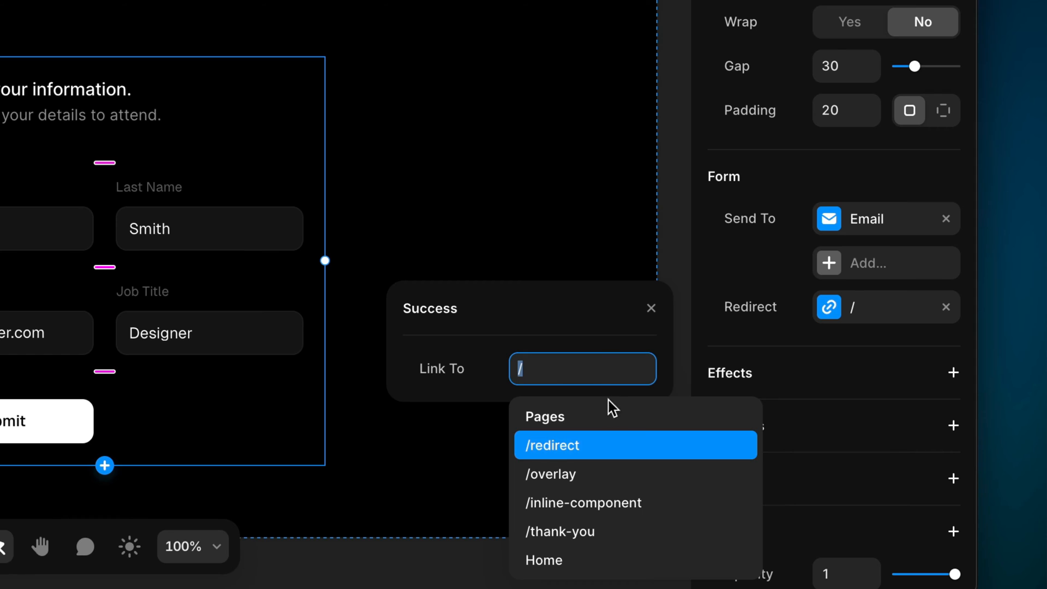
{"action": "left_click", "coordinate": [559, 531]}
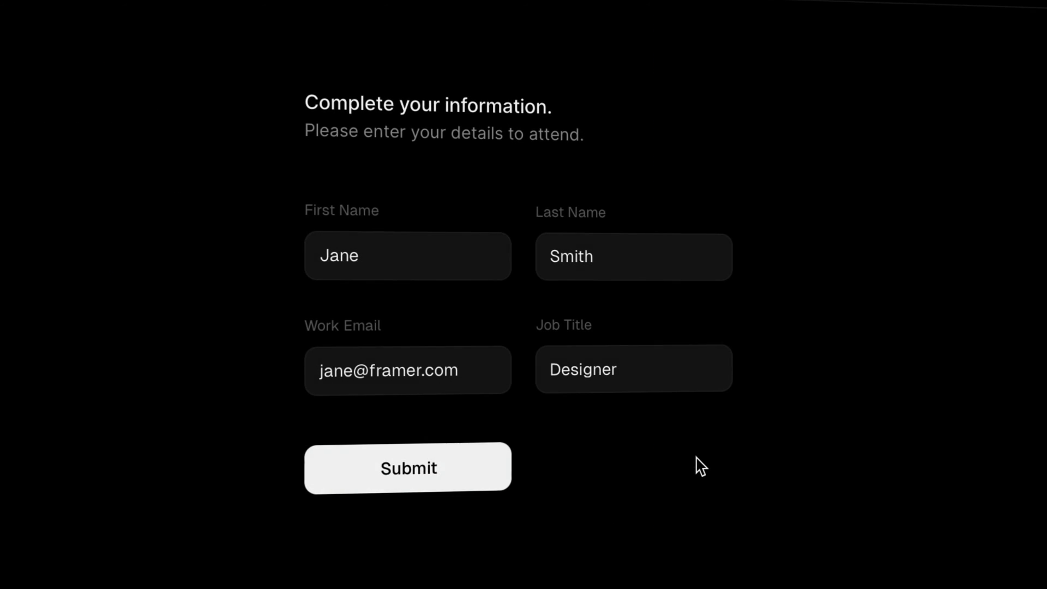
- Submit the previewed form to see the loading spinner
{"action": "left_click", "coordinate": [407, 468]}
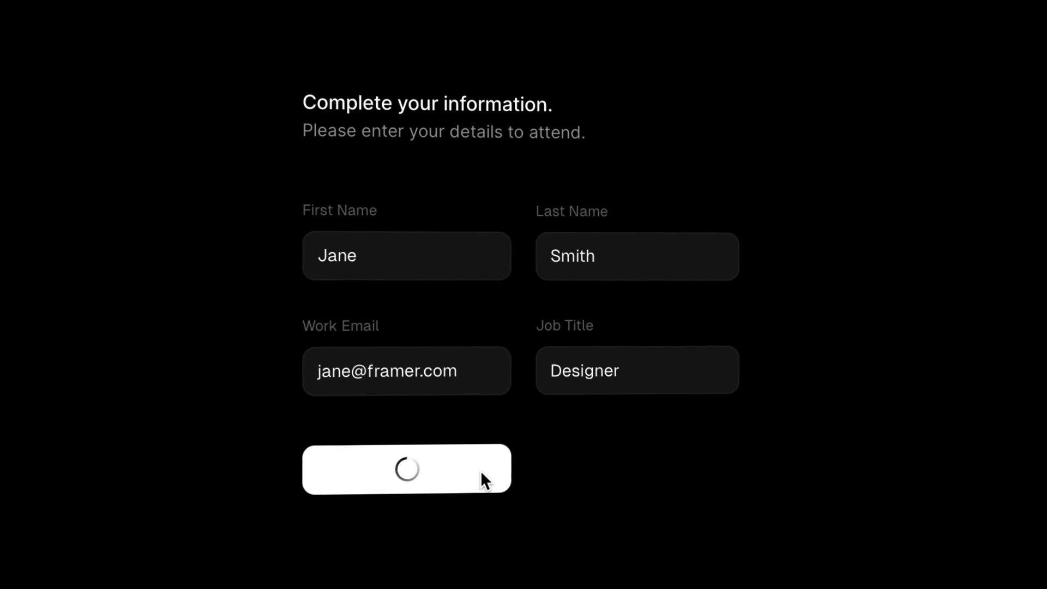
{"action": "left_click", "coordinate": [405, 468]}
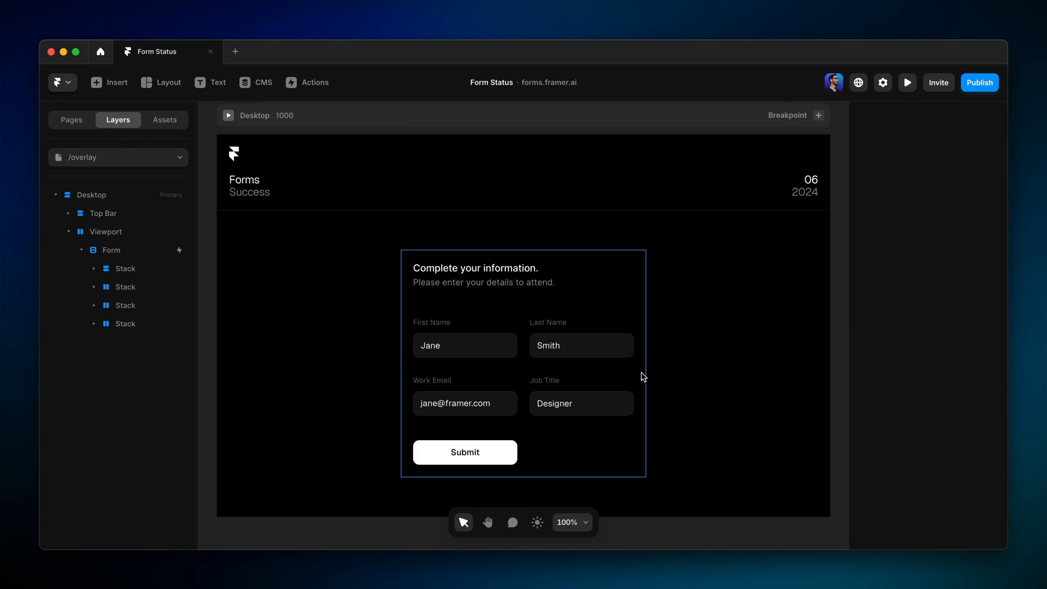
- Select the Form layer on /overlay and add a Fixed overlay
{"action": "left_click", "coordinate": [109, 249]}
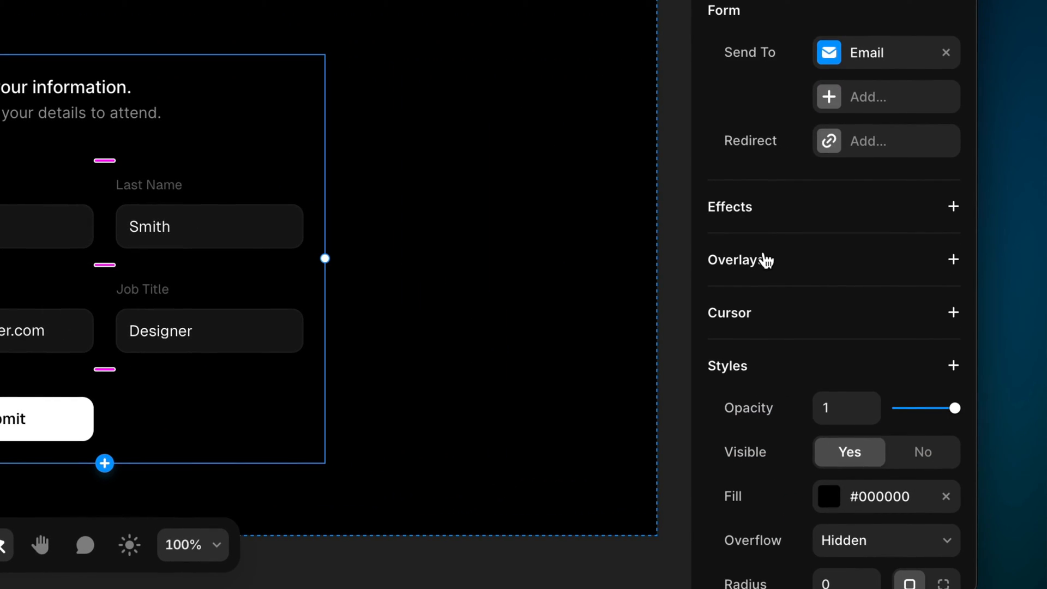
{"action": "mouse_move", "coordinate": [956, 265]}
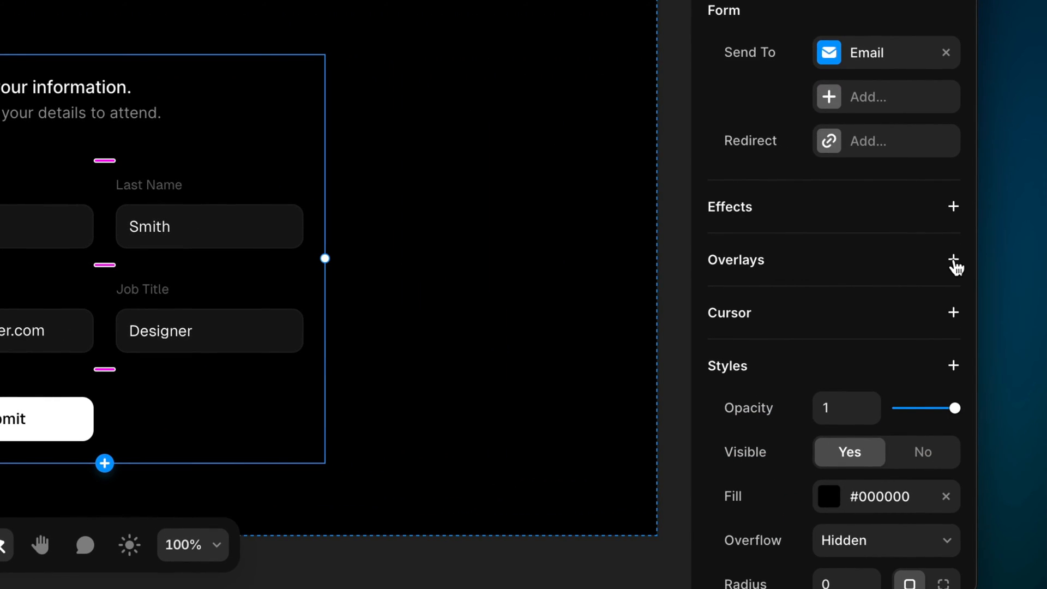
{"action": "left_click", "coordinate": [953, 259]}
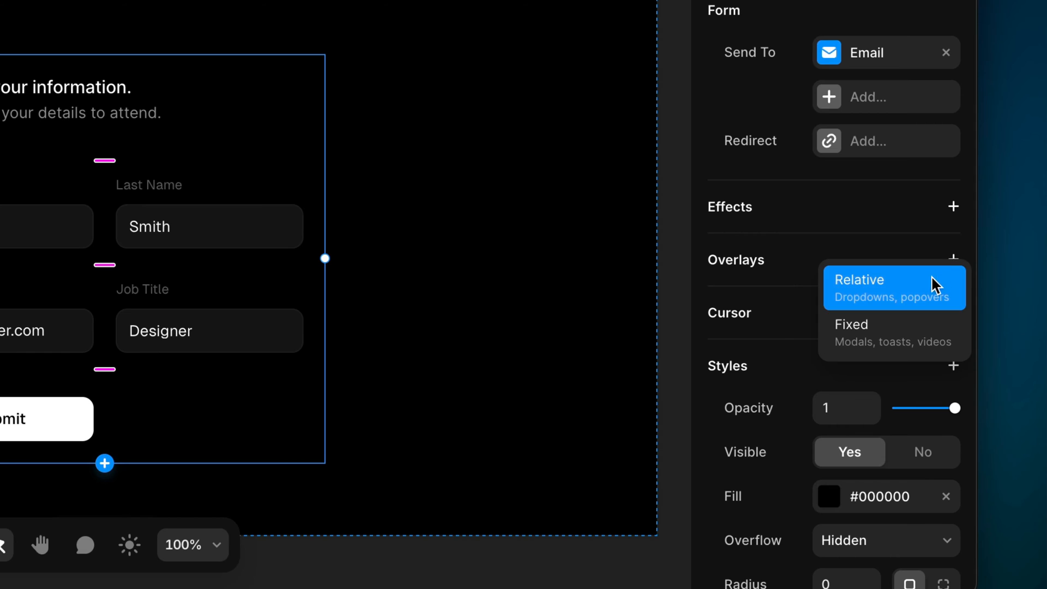
{"action": "mouse_move", "coordinate": [928, 291]}
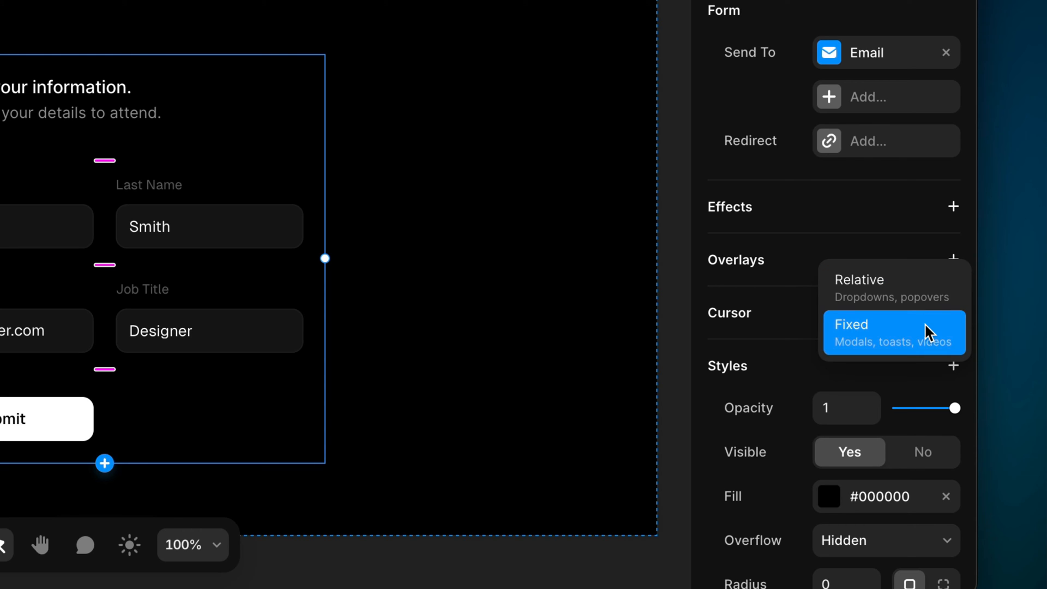
{"action": "left_click", "coordinate": [893, 332]}
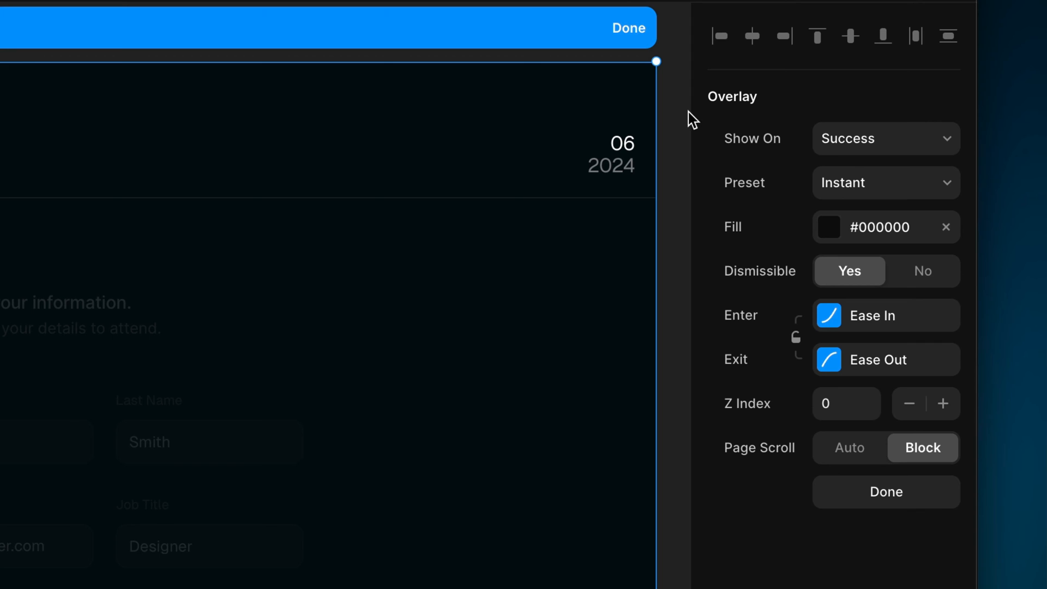
- Keep Show On as Success and set the overlay's black fill to 90% opacity
{"action": "left_click", "coordinate": [884, 138]}
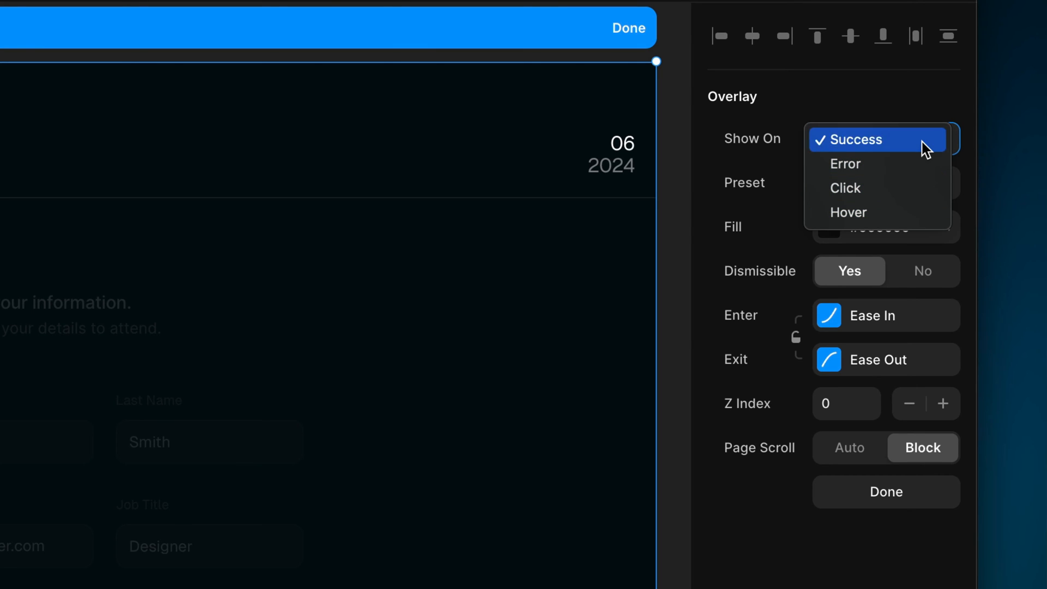
{"action": "left_click", "coordinate": [851, 139]}
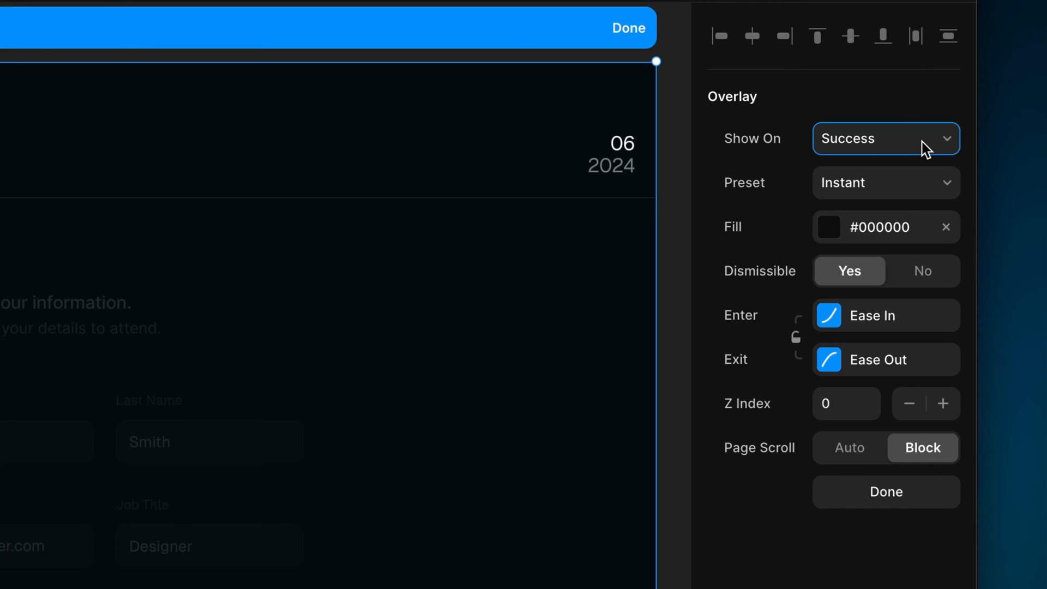
{"action": "left_click", "coordinate": [829, 227]}
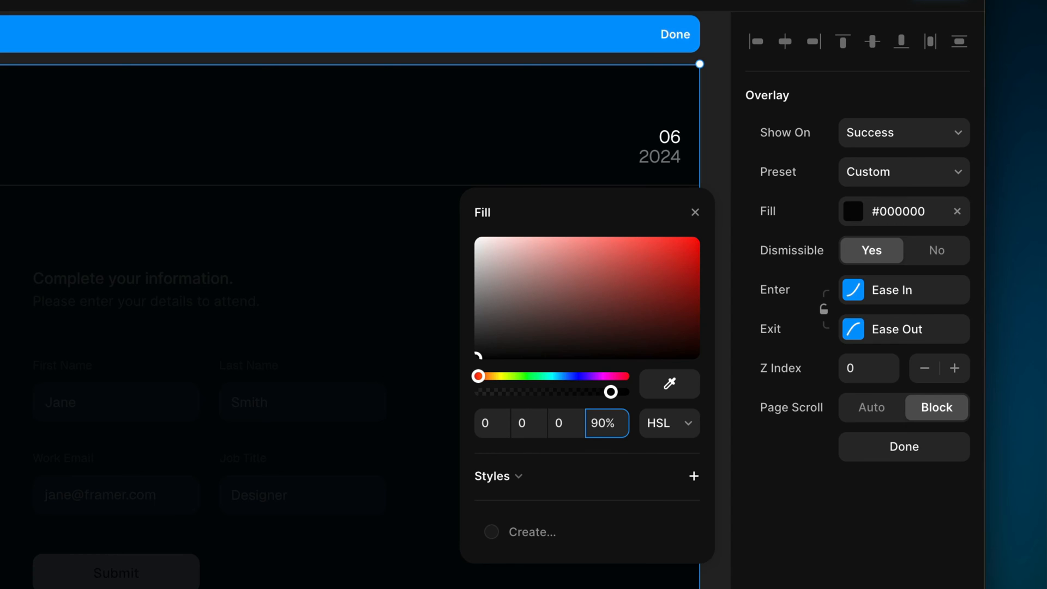
{"action": "left_click", "coordinate": [865, 368]}
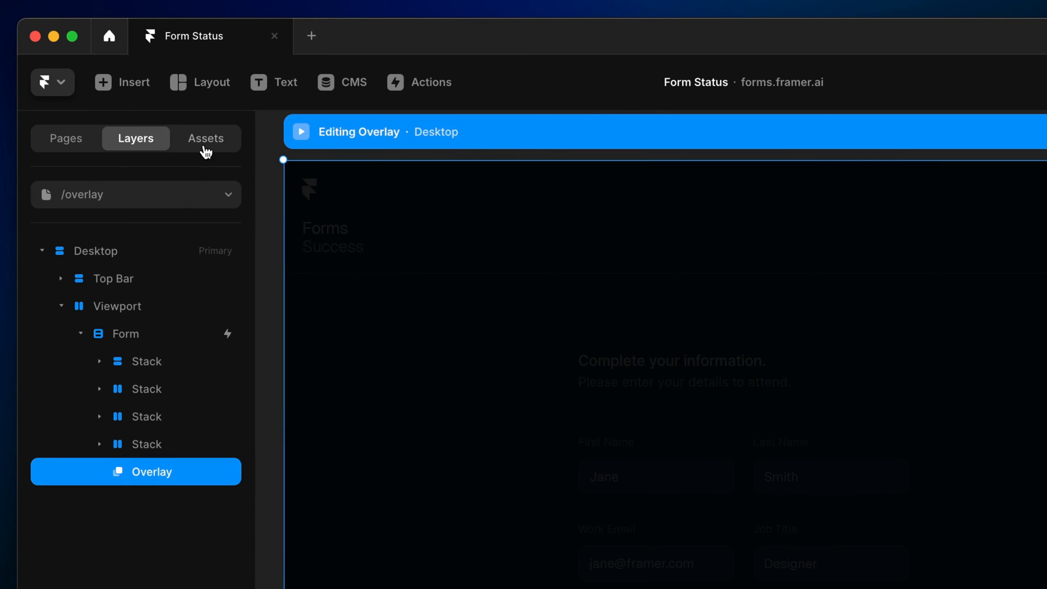
- Select the Overlay layer and align the checkmark box to horizontal centre
{"action": "left_click", "coordinate": [205, 138]}
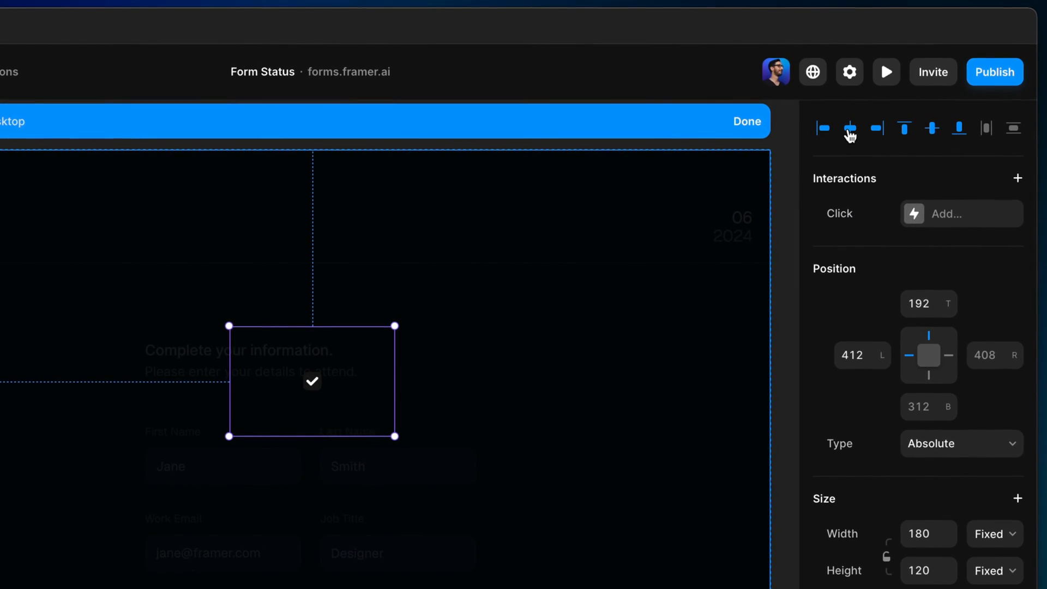
{"action": "left_click", "coordinate": [850, 127]}
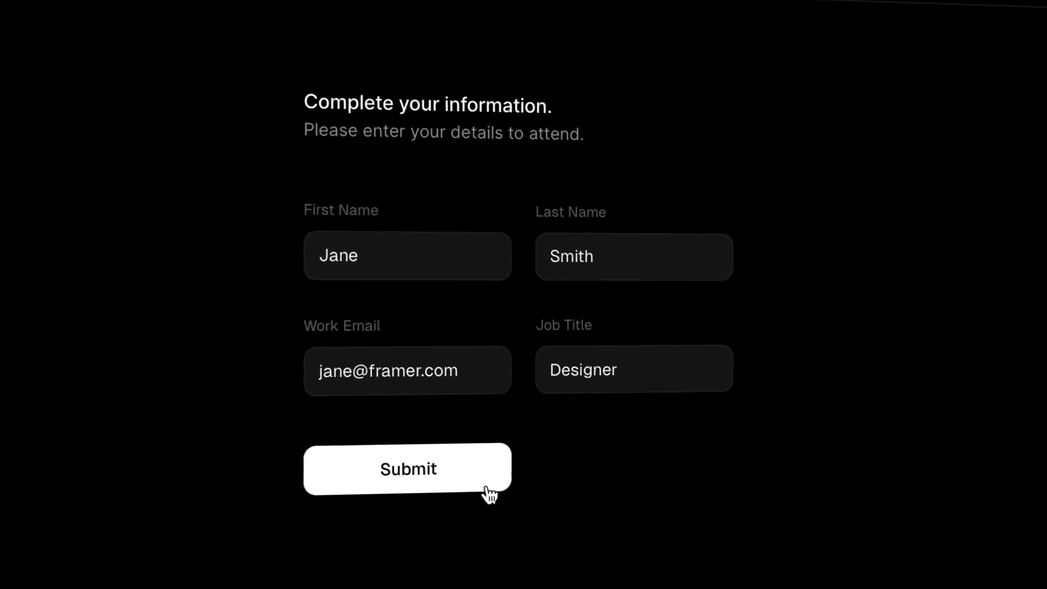
- Submit the filled-in four-field form in preview to test the confirmation
{"action": "left_click", "coordinate": [407, 468]}
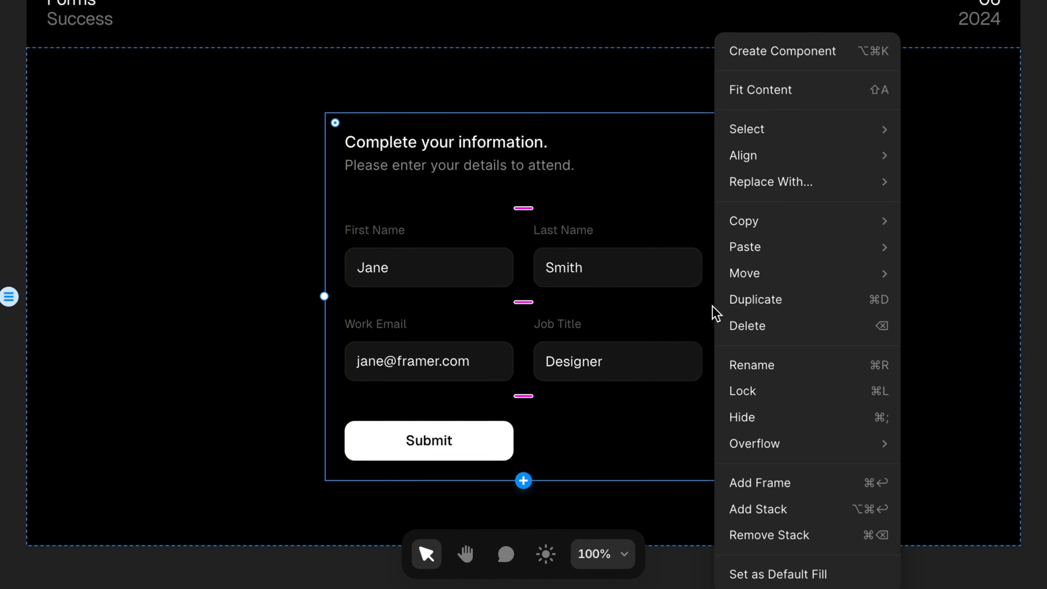
- Create a component named Form from the form stack
{"action": "left_click", "coordinate": [782, 51]}
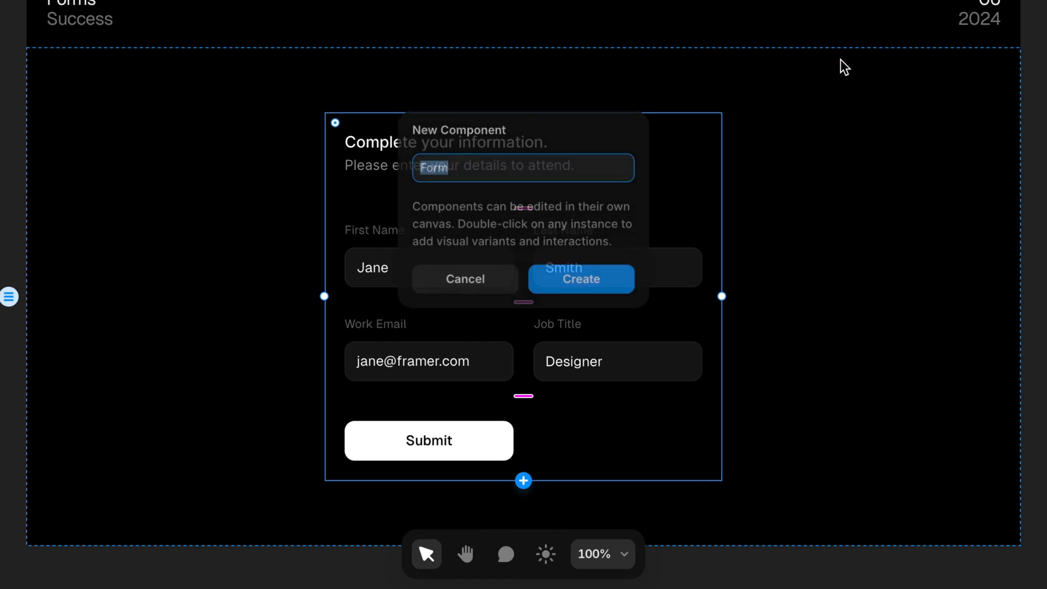
{"action": "left_click", "coordinate": [580, 279]}
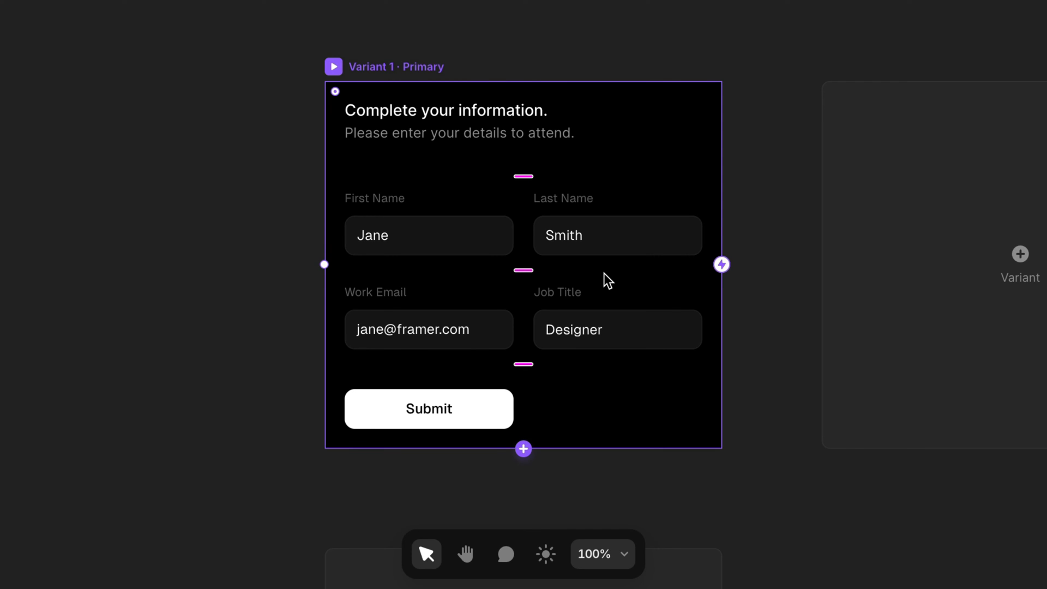
{"action": "mouse_move", "coordinate": [725, 285]}
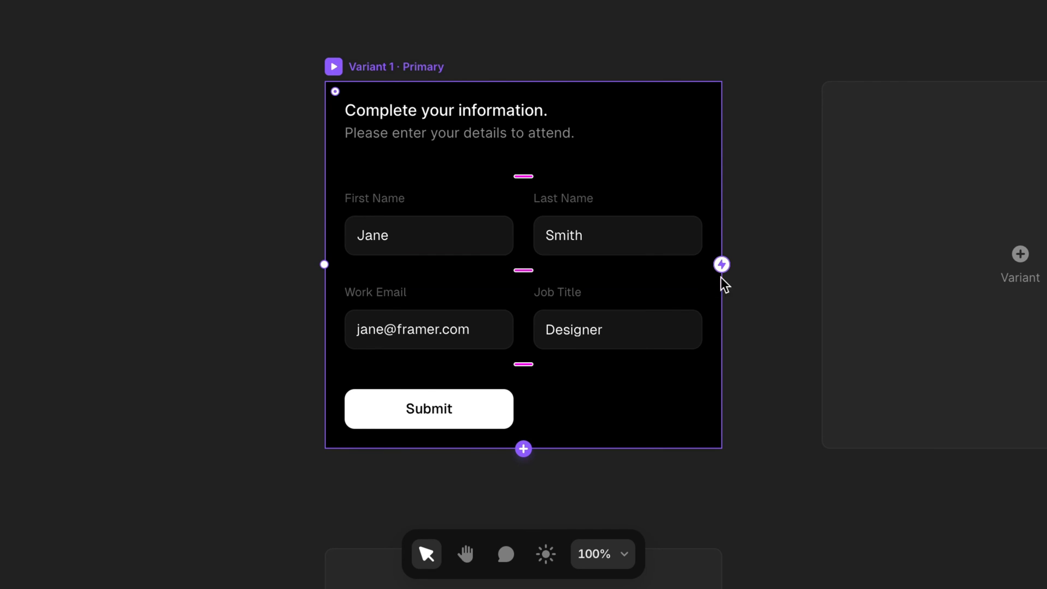
{"action": "mouse_move", "coordinate": [898, 245]}
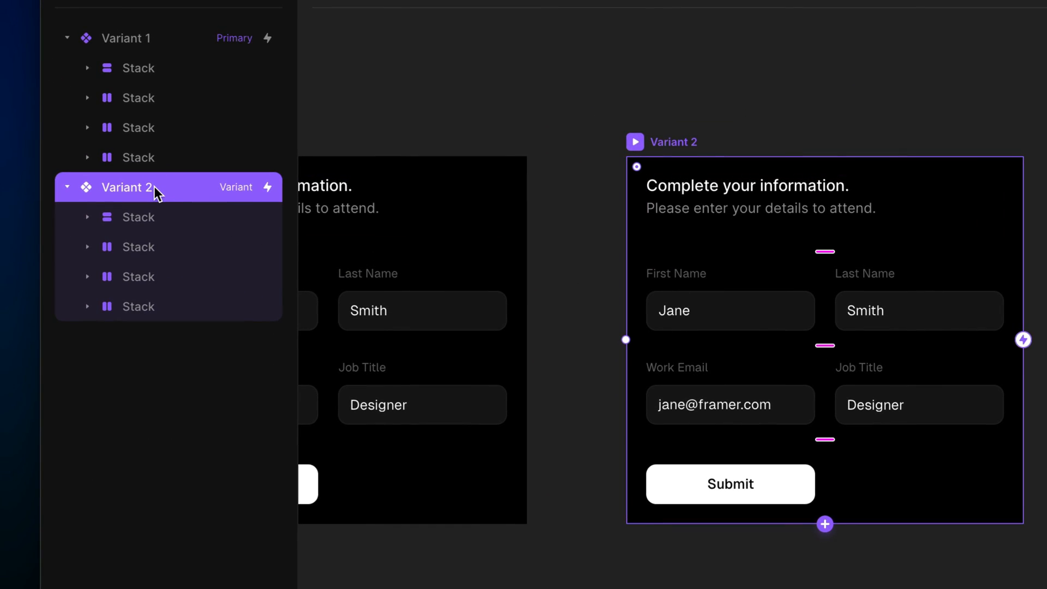
- Rename Variant 2 to 'Success' in the Layers panel
{"action": "double_click", "coordinate": [127, 188]}
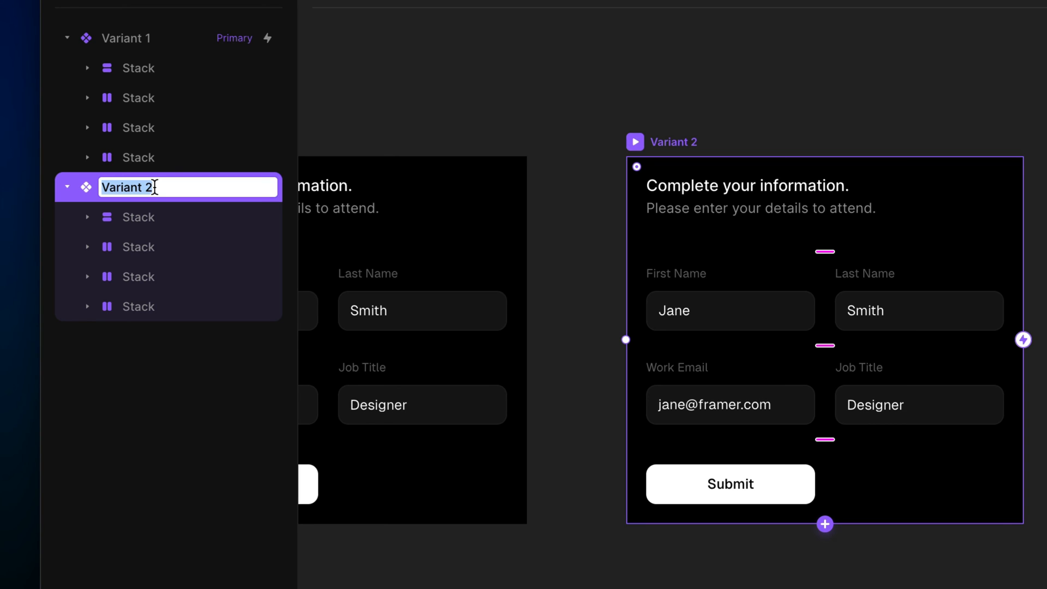
{"action": "type", "text": "Success"}
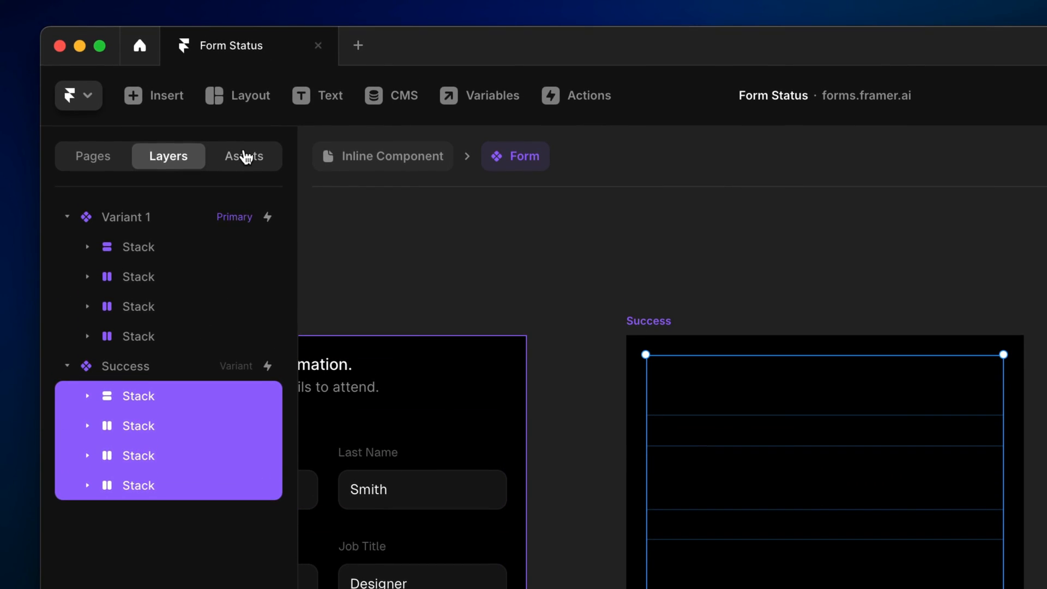
- Set the Success variant's checkmark box Position Type to Relative
{"action": "left_click", "coordinate": [243, 155]}
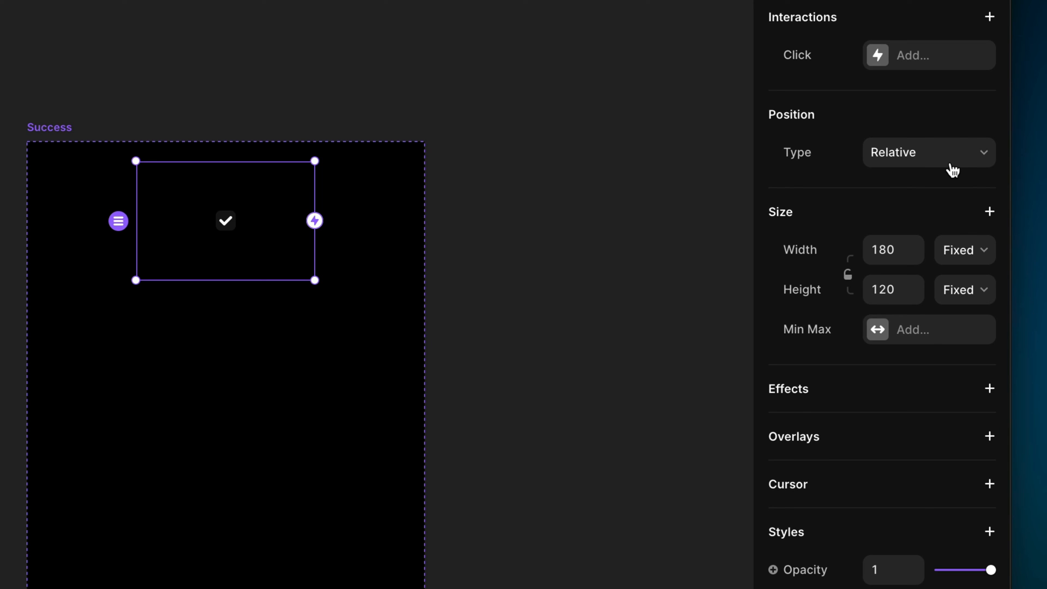
{"action": "left_click", "coordinate": [928, 152]}
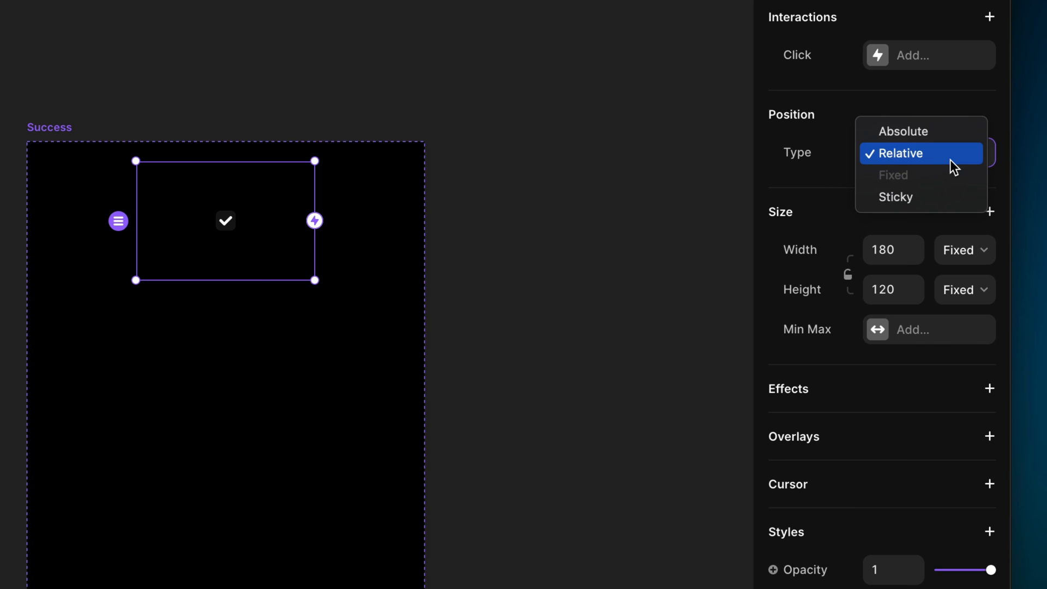
{"action": "left_click", "coordinate": [901, 153]}
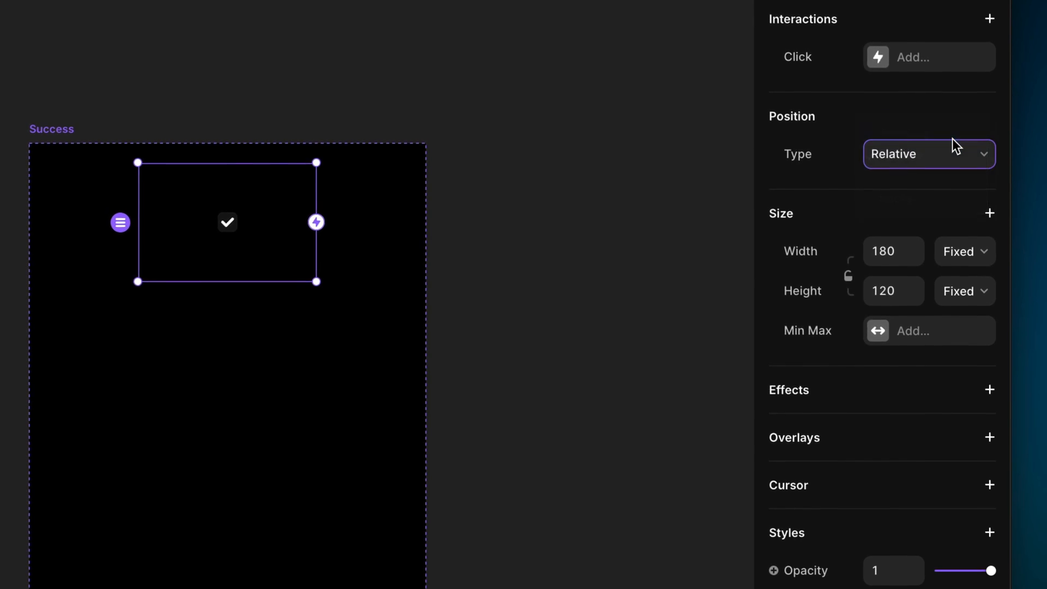
{"action": "left_click", "coordinate": [927, 154]}
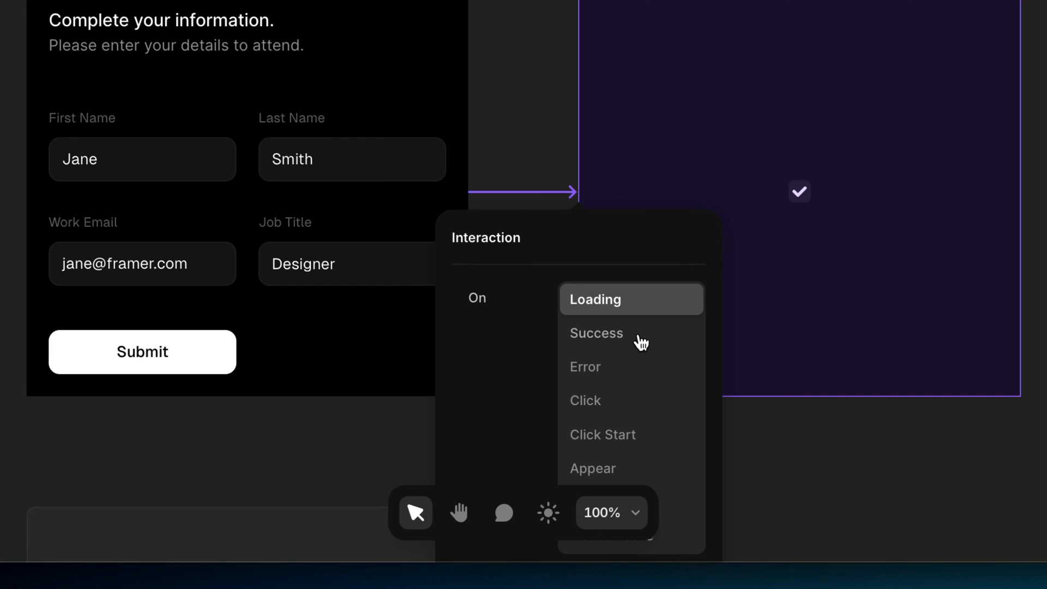
- Set the Variant 1 interaction's trigger to On Success so the form switches to Success
{"action": "left_click", "coordinate": [596, 333]}
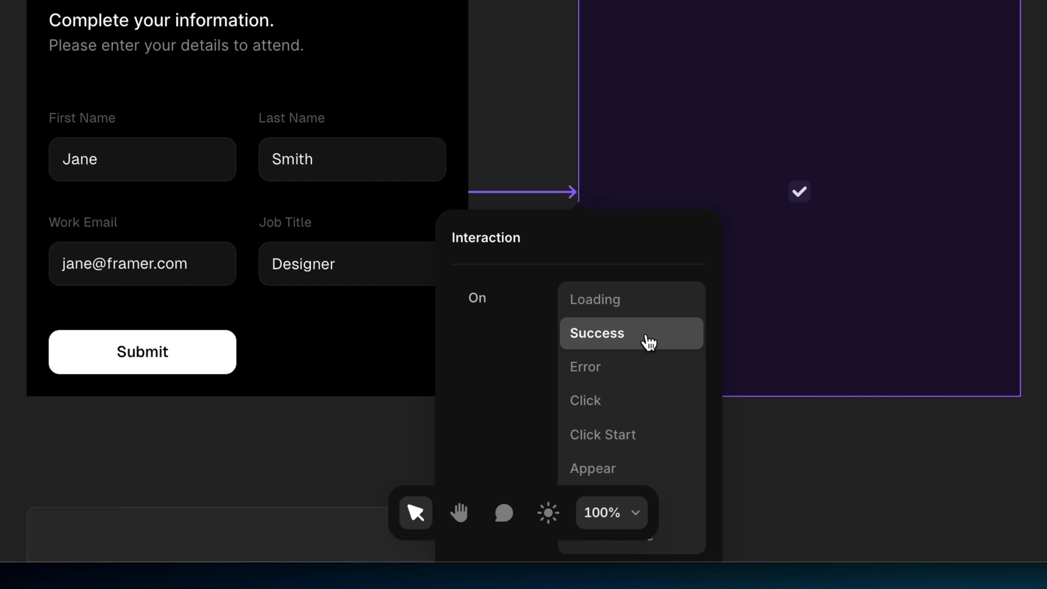
{"action": "left_click", "coordinate": [596, 333]}
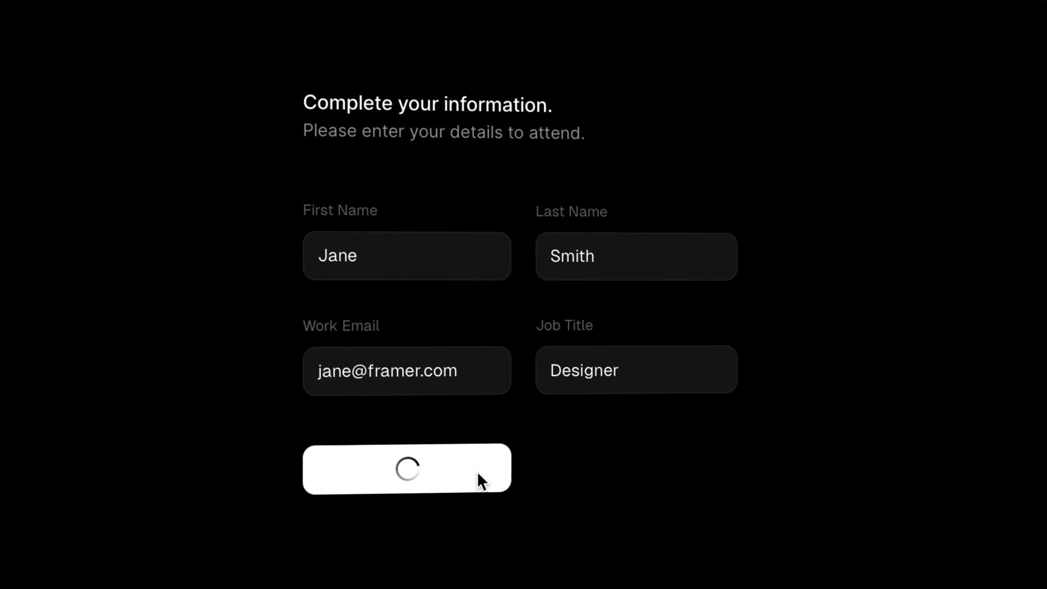